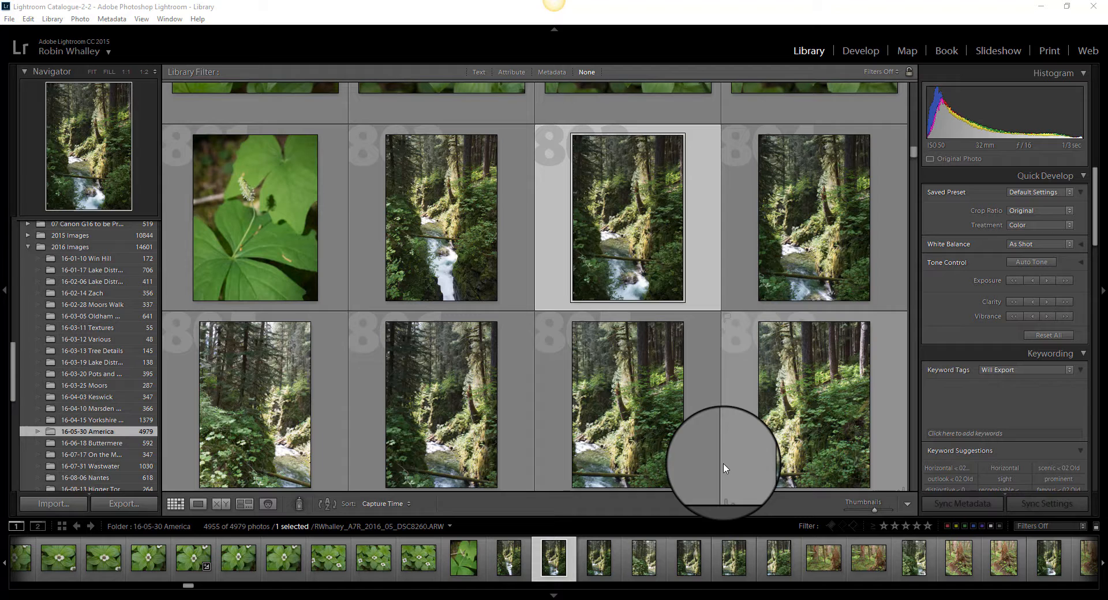
pyautogui.moveTo(607, 236)
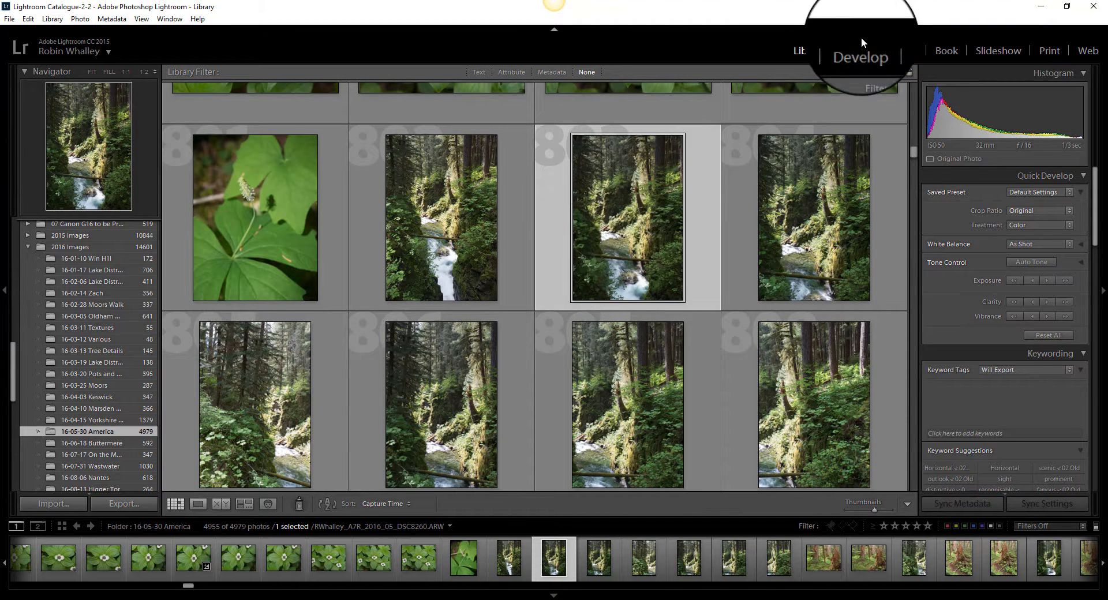
# Switch the selected forest waterfall photo into the Develop module
pyautogui.click(860, 50)
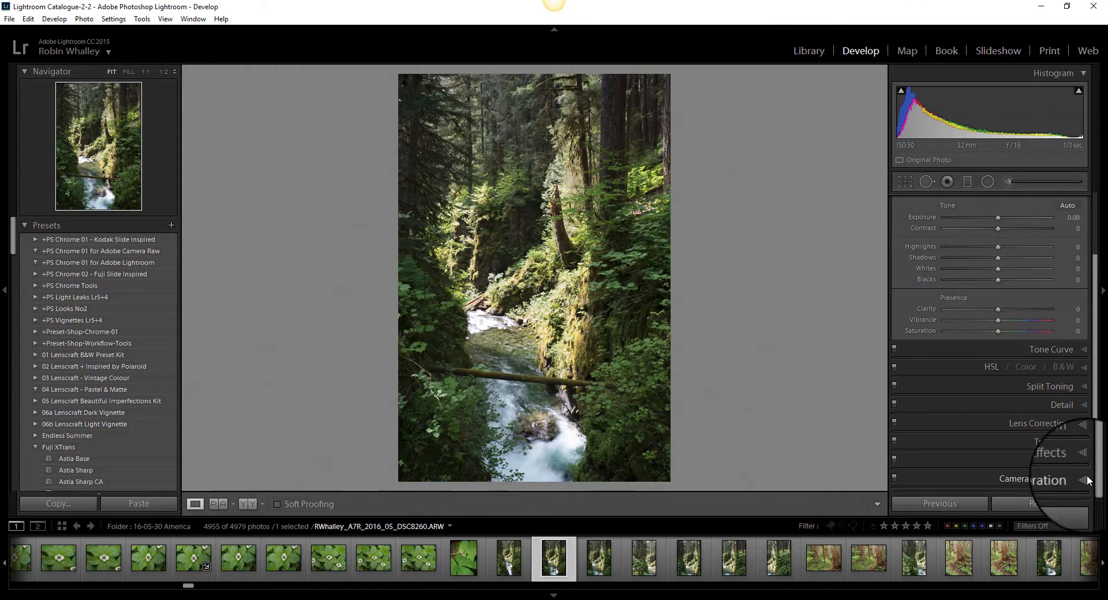
# Set the camera calibration profile to Camera Standard
pyautogui.click(1034, 326)
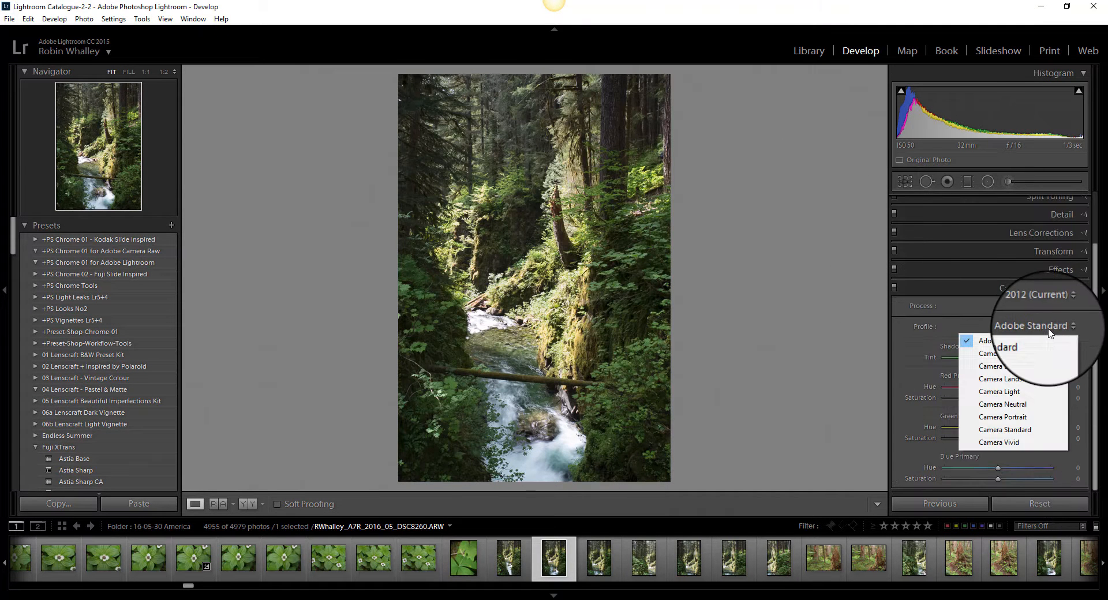
pyautogui.click(1005, 429)
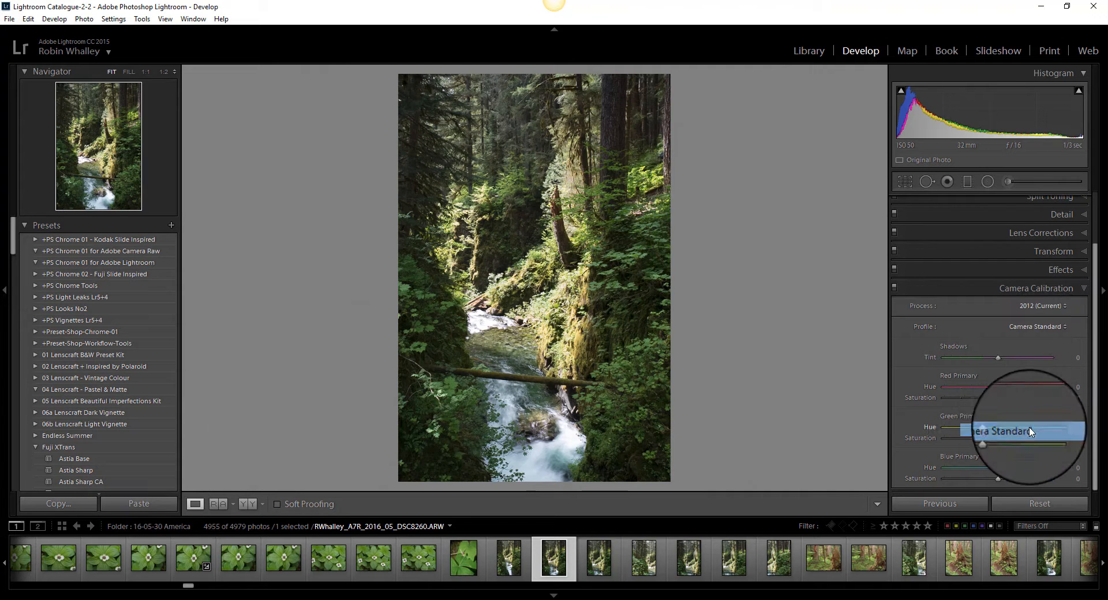
pyautogui.scroll(3)
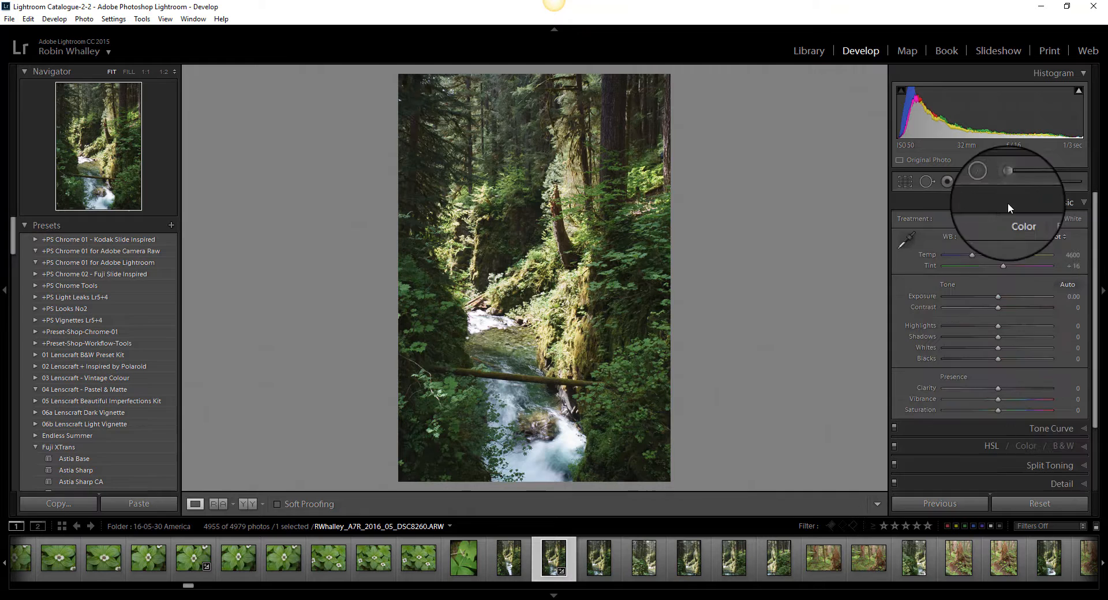
pyautogui.moveTo(998, 336)
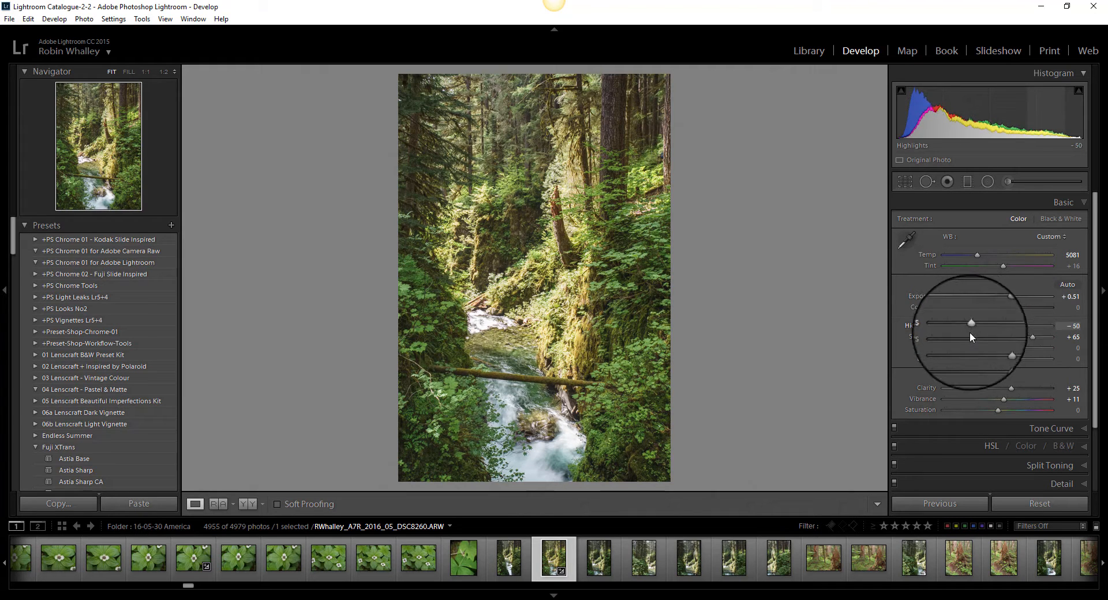
# Scroll the Develop panels down toward the Effects section
pyautogui.scroll(-3)
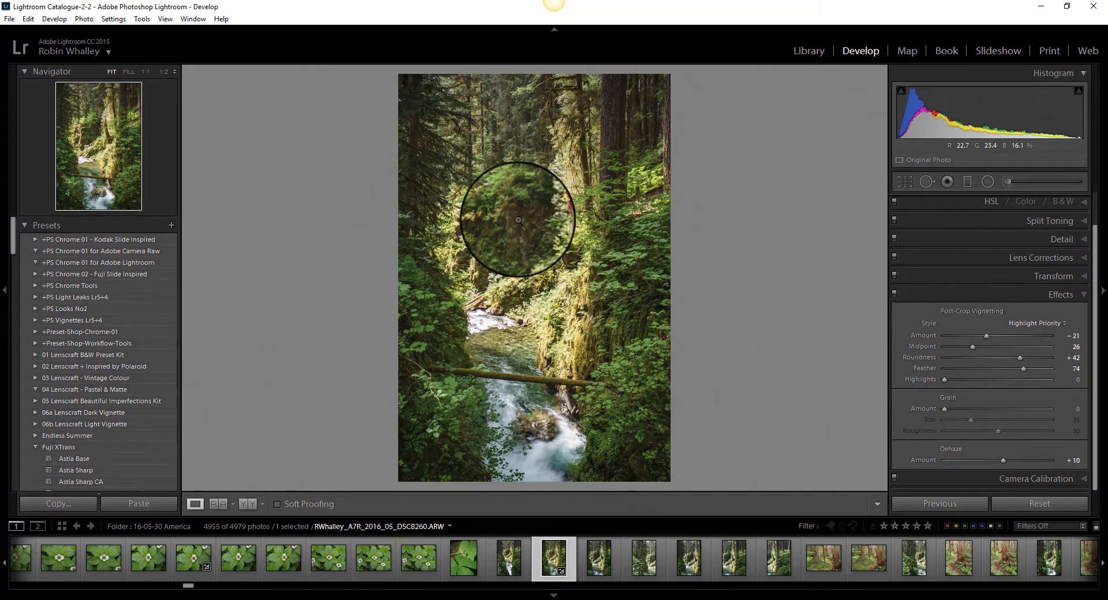
# Show the photo's Edit In submenu listing Photoshop CC 2017 and plug-in editors
pyautogui.rightClick(520, 220)
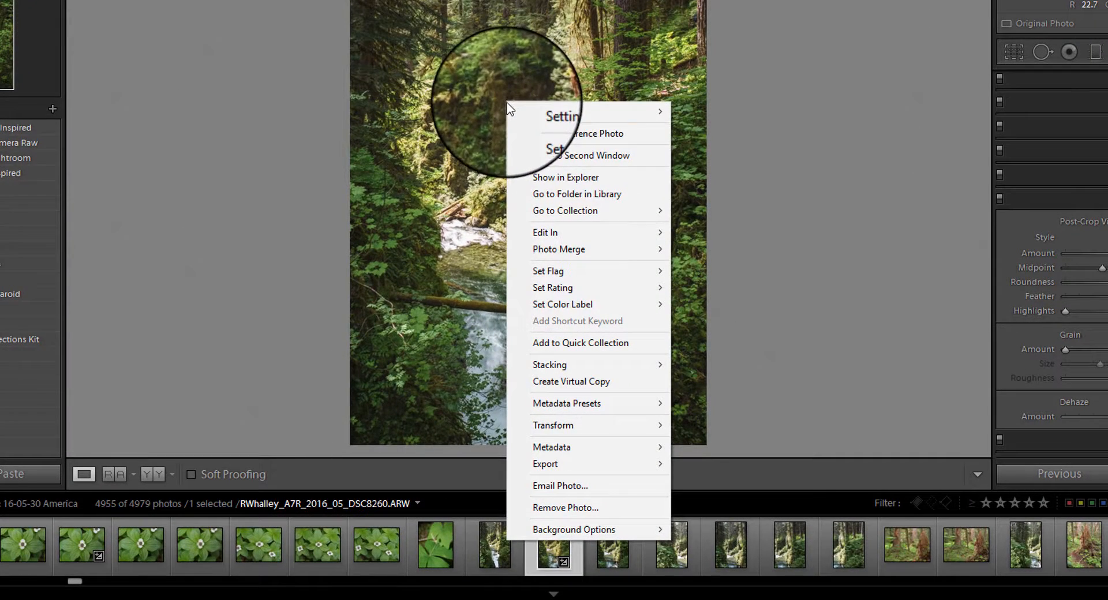
pyautogui.click(545, 232)
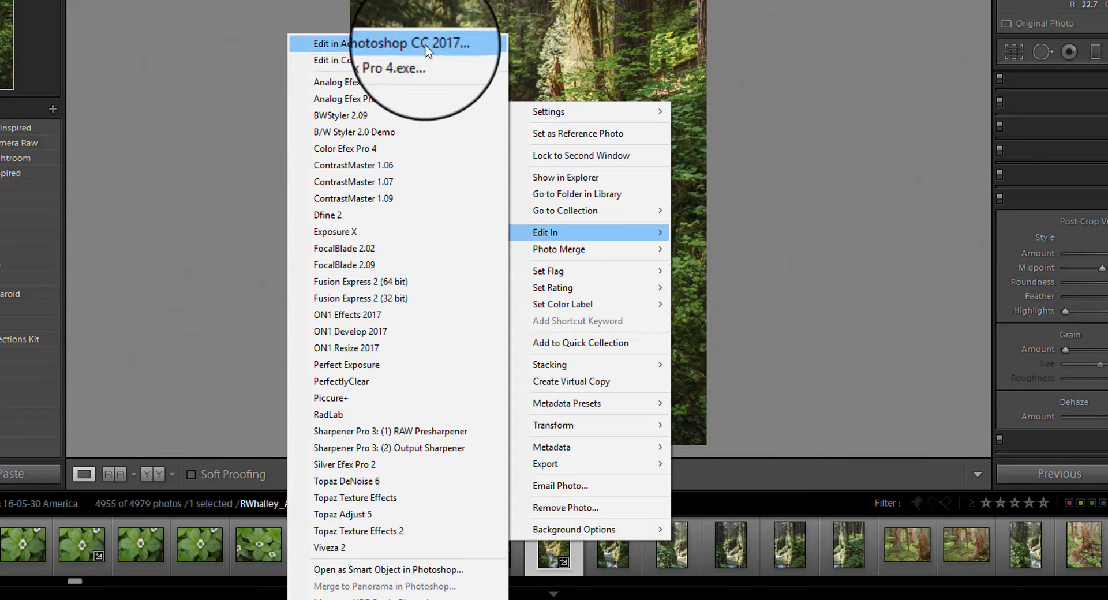
pyautogui.moveTo(353, 569)
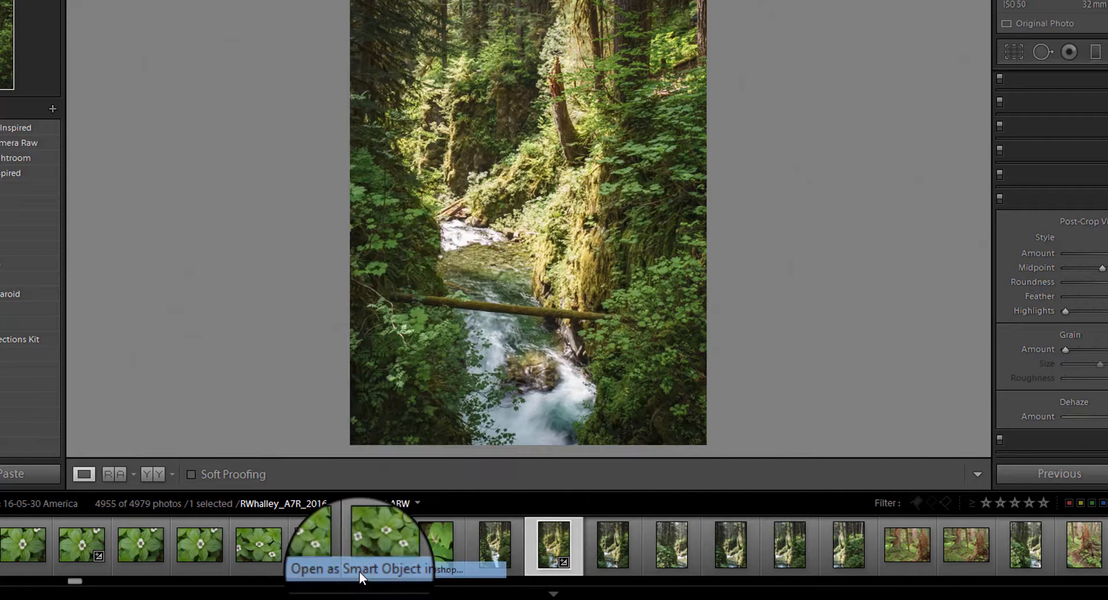
# Open the photo in Photoshop as a smart object
pyautogui.click(360, 569)
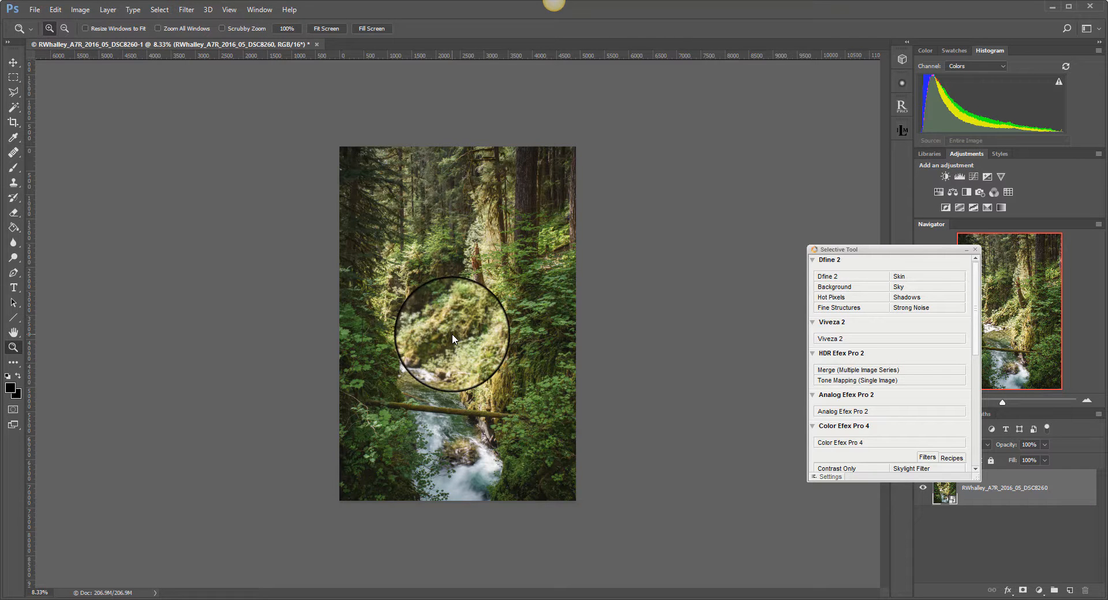
pyautogui.moveTo(879, 257)
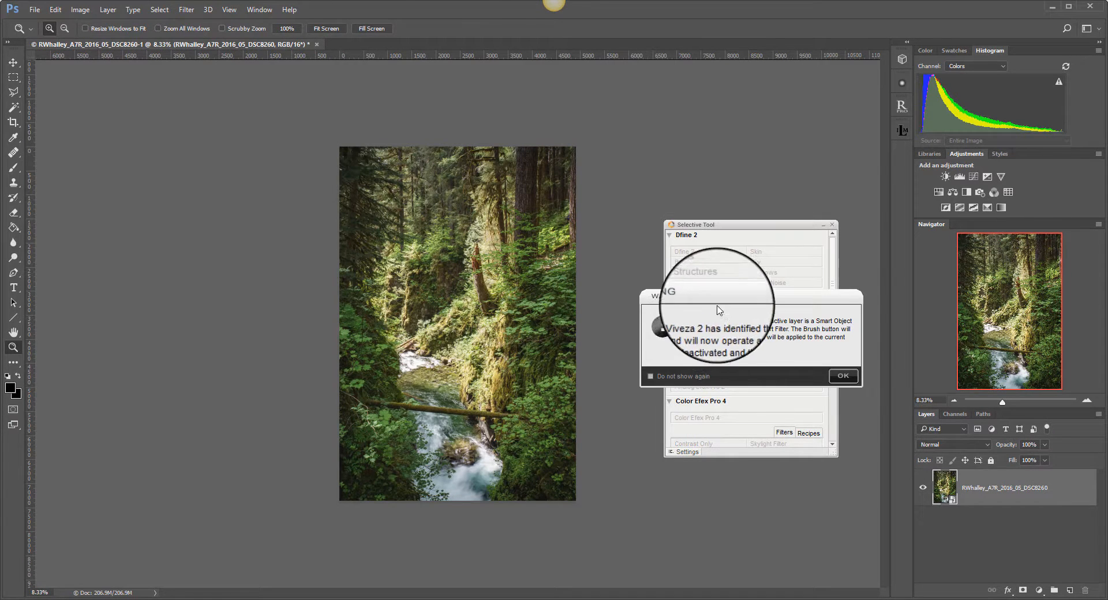
pyautogui.moveTo(743, 352)
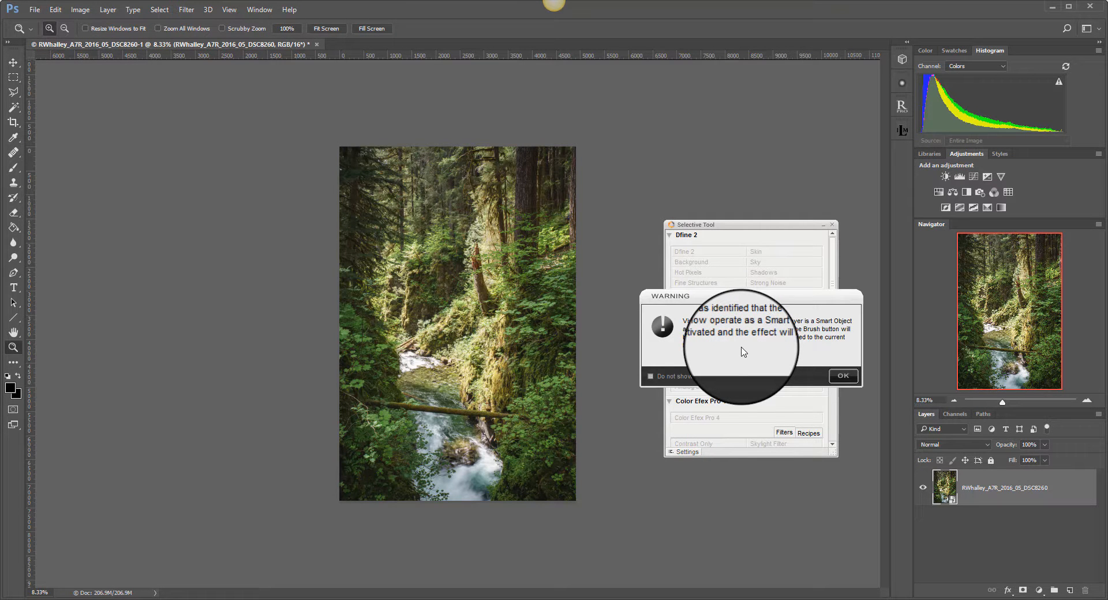
pyautogui.moveTo(827, 390)
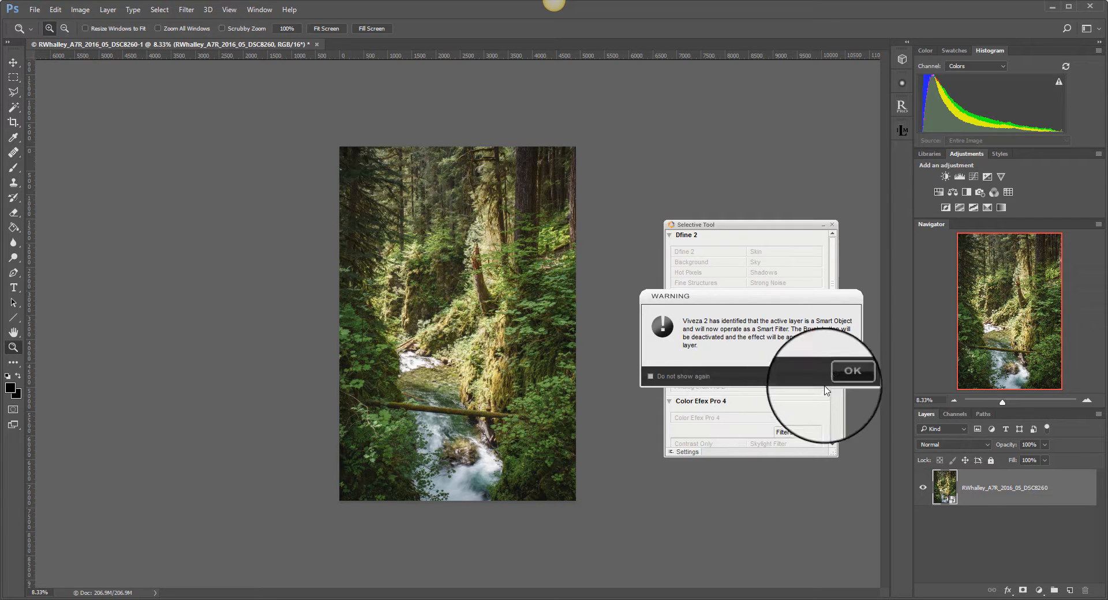
# Accept the warning so Viveza 2 runs as a smart filter
pyautogui.click(854, 371)
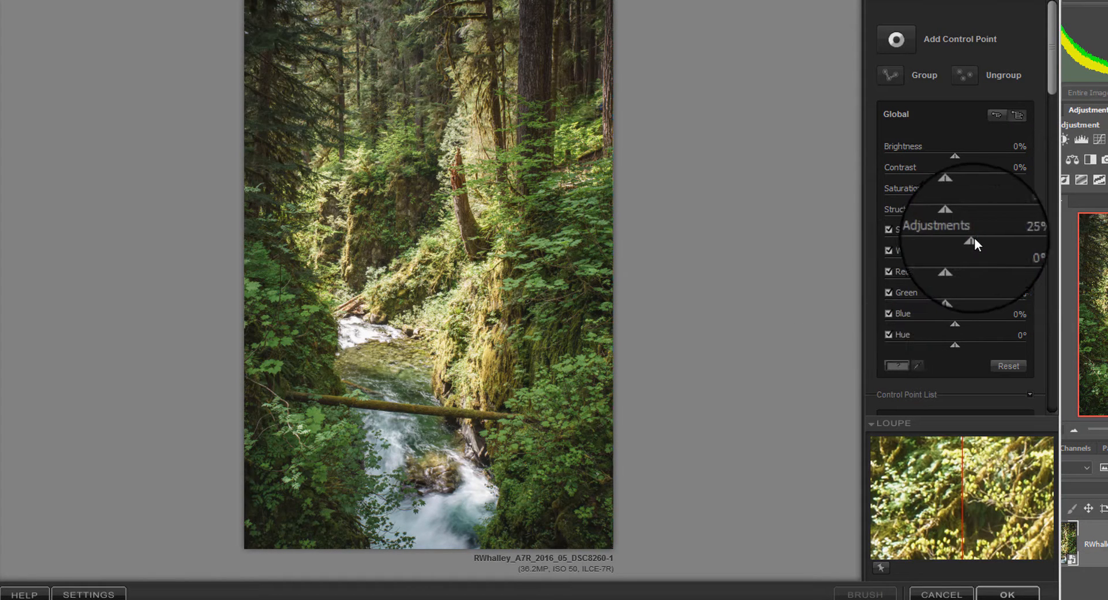
pyautogui.moveTo(962, 183)
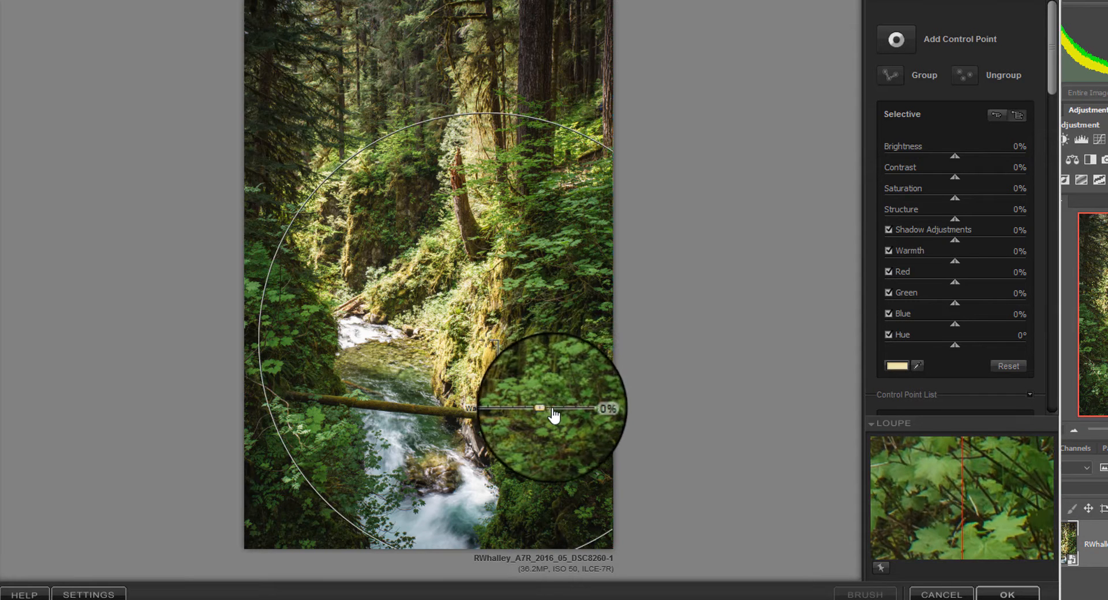
# Move the control point onto the mossy cliff, add a fern point, and apply Viveza 2
pyautogui.moveTo(538, 408); pyautogui.dragTo(544, 409)
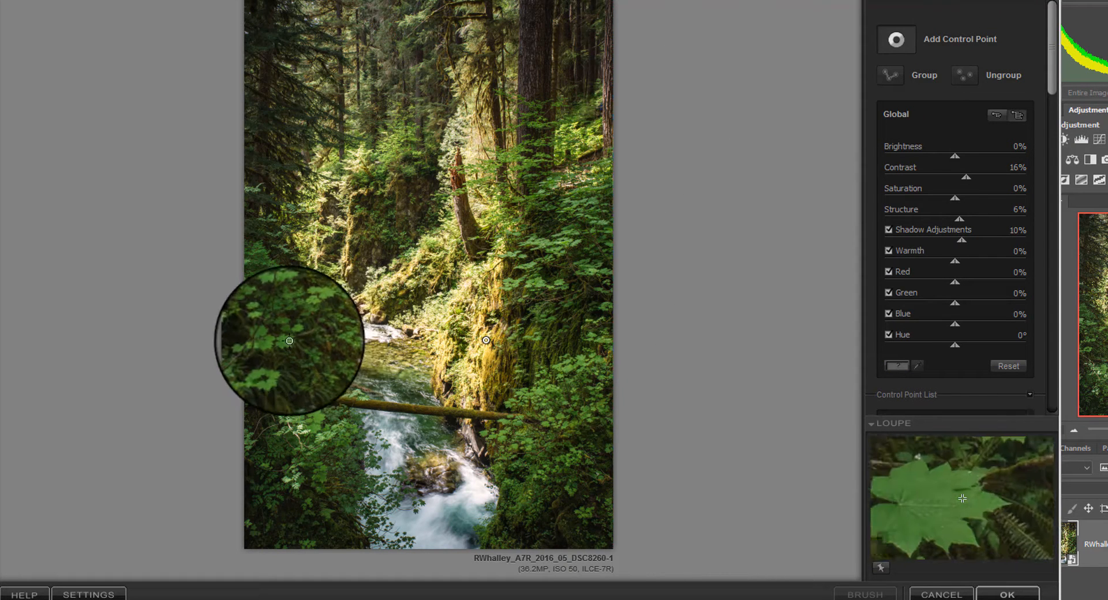
pyautogui.click(353, 358)
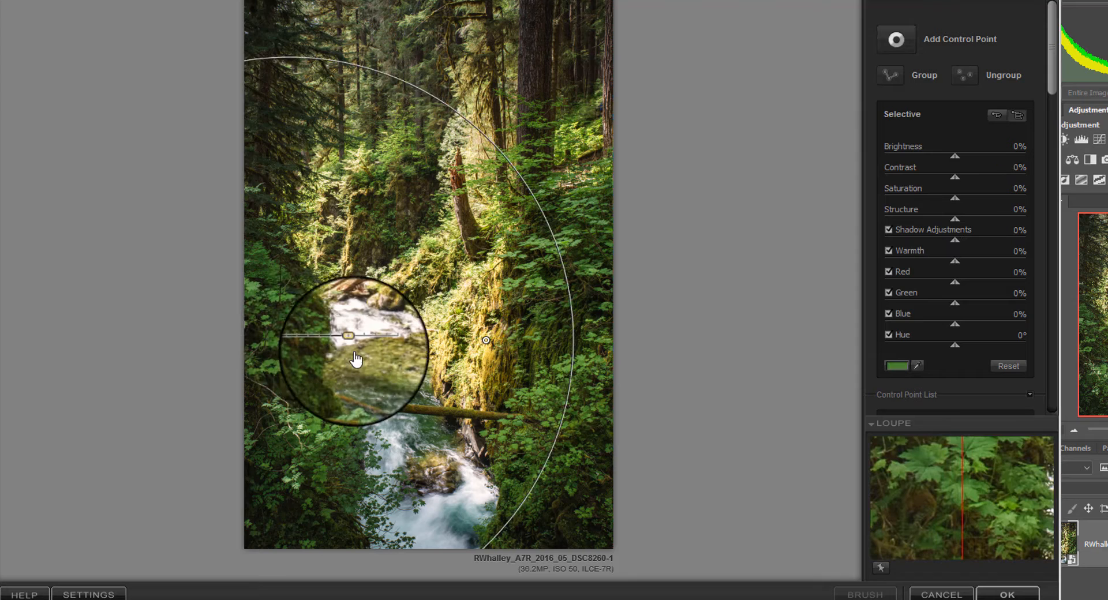
pyautogui.click(347, 336)
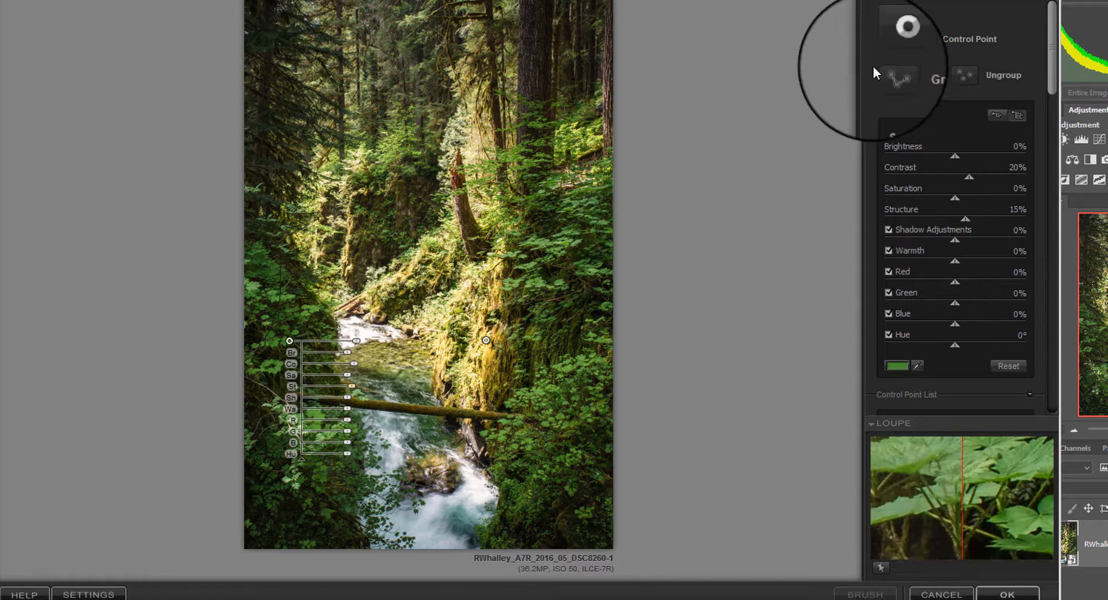
pyautogui.moveTo(424, 449)
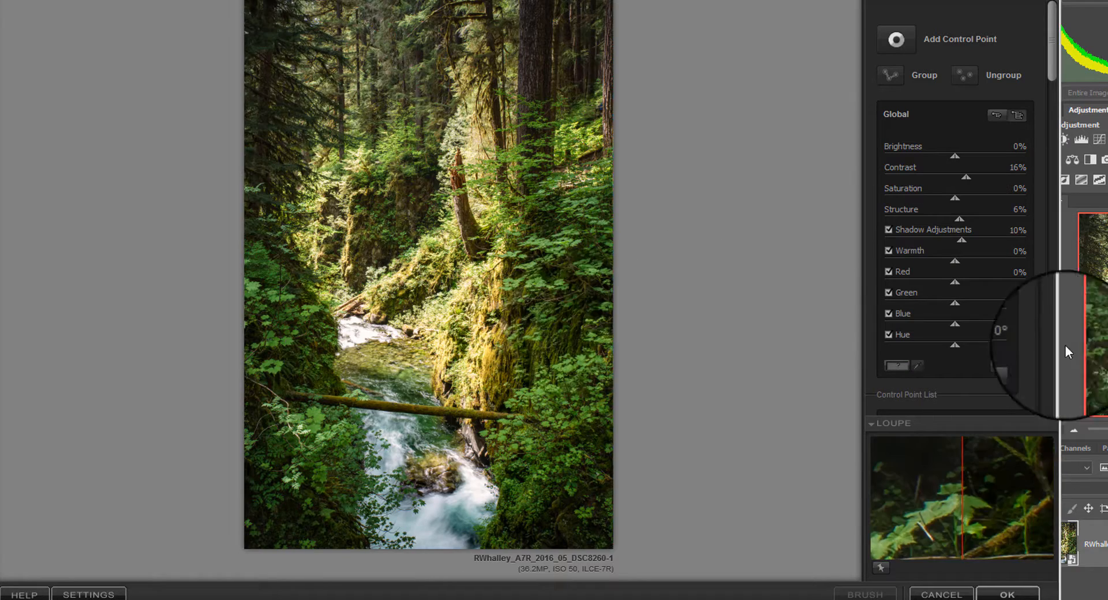
pyautogui.click(1007, 594)
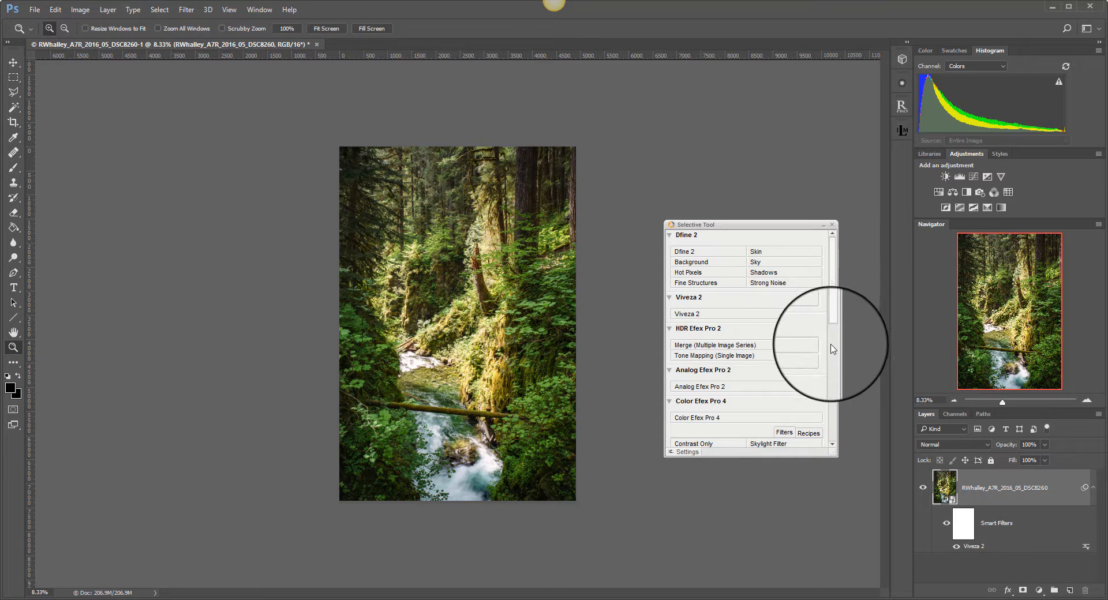
# Launch Color Efex Pro 4 from the Selective Tool panel
pyautogui.scroll(-3)
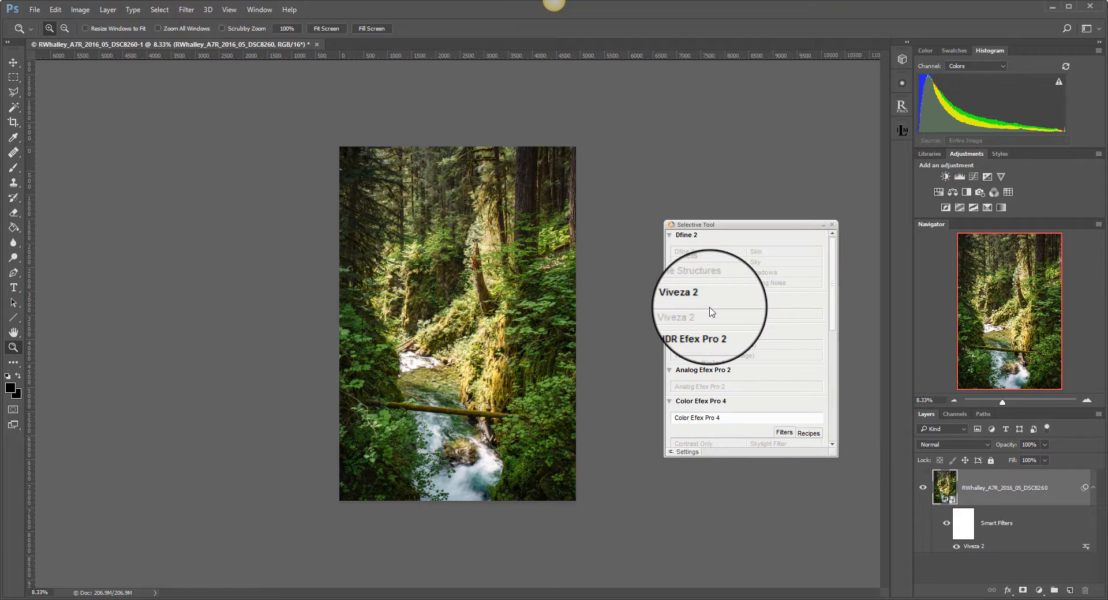
pyautogui.click(698, 418)
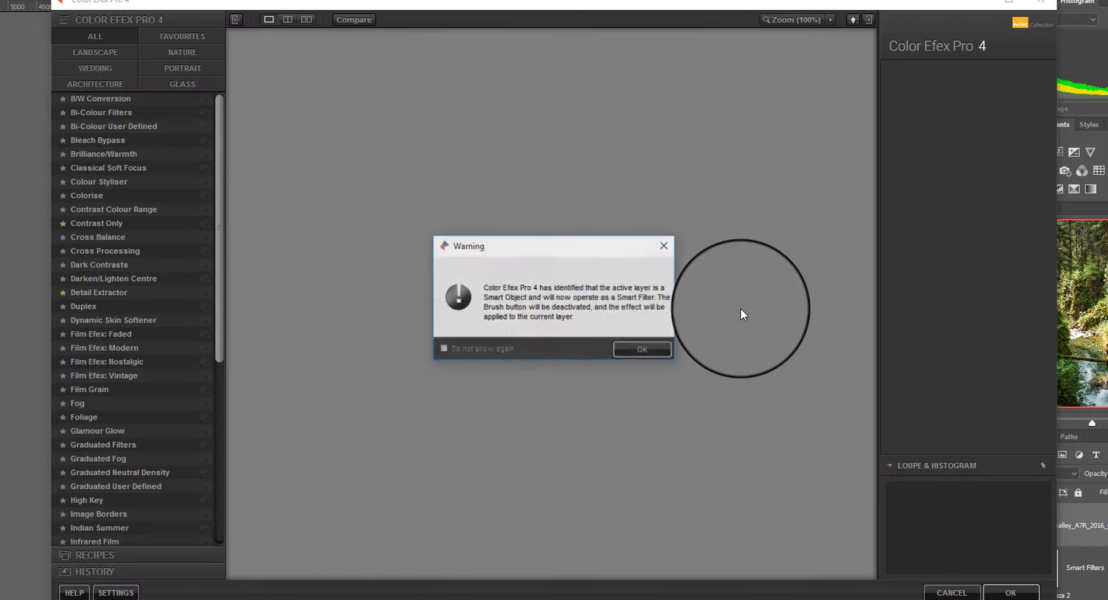
pyautogui.moveTo(601, 275)
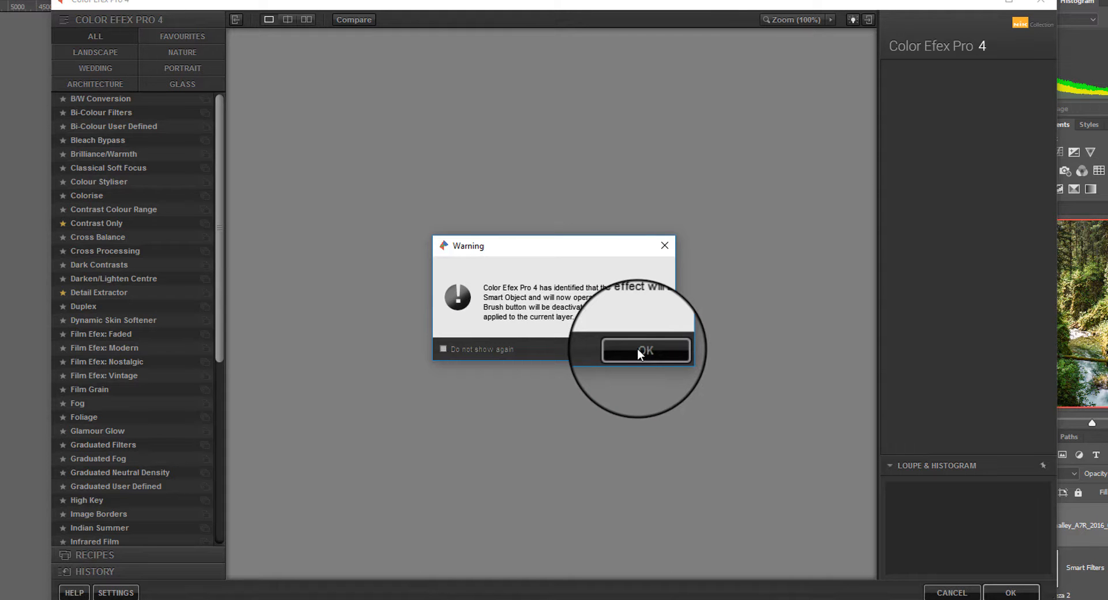
# Dismiss the Color Efex Pro 4 smart filter notice with OK
pyautogui.click(645, 352)
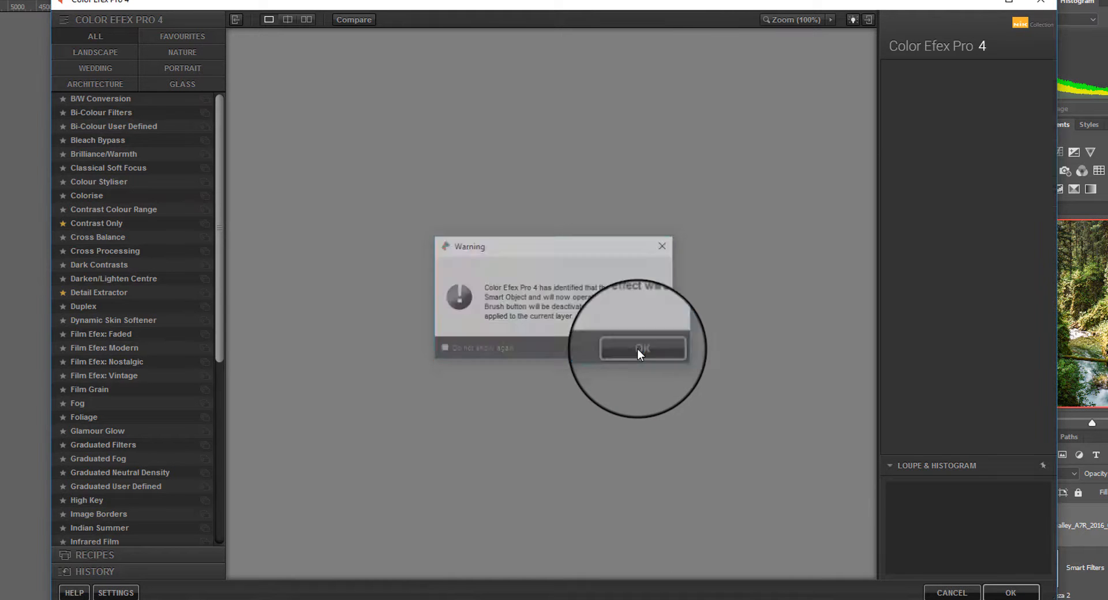
# Add Detail Extractor (contrast 11%, saturation 6%) over Pro Contrast and apply
pyautogui.click(642, 350)
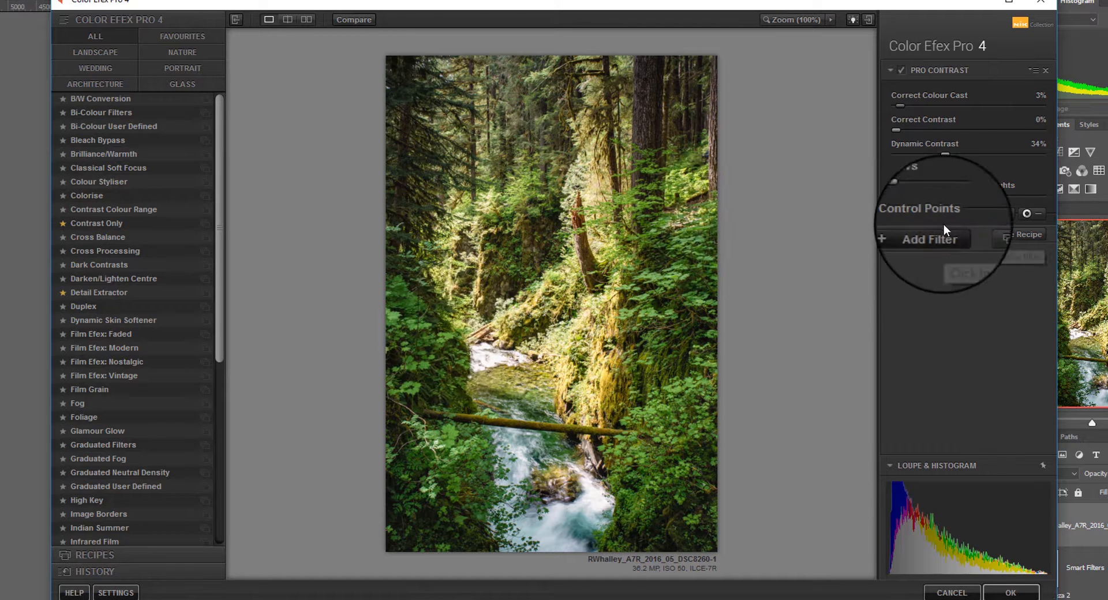
pyautogui.click(929, 239)
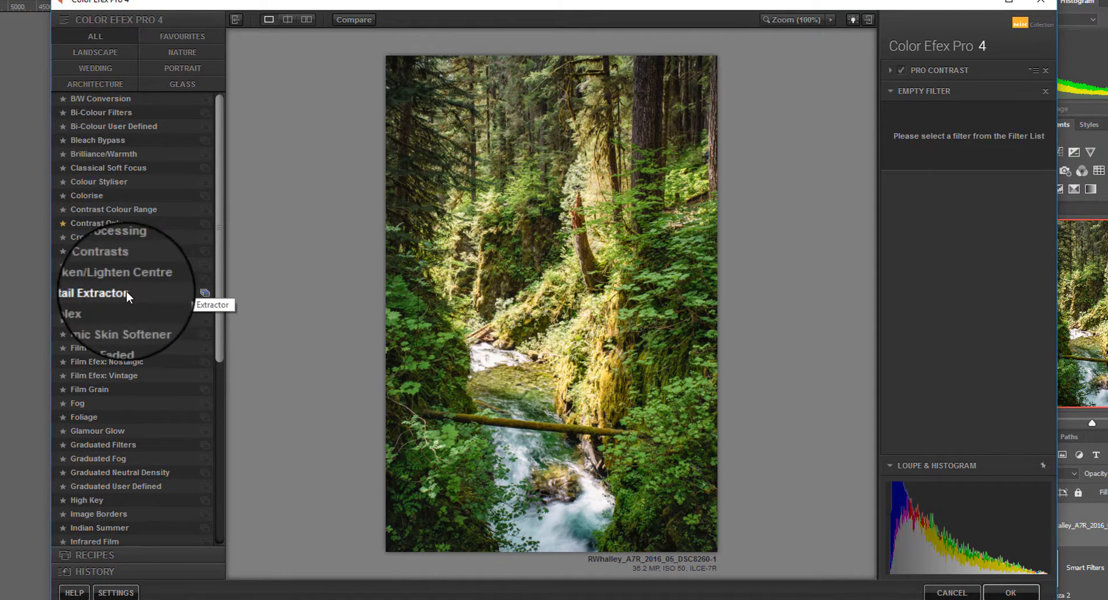
pyautogui.click(98, 292)
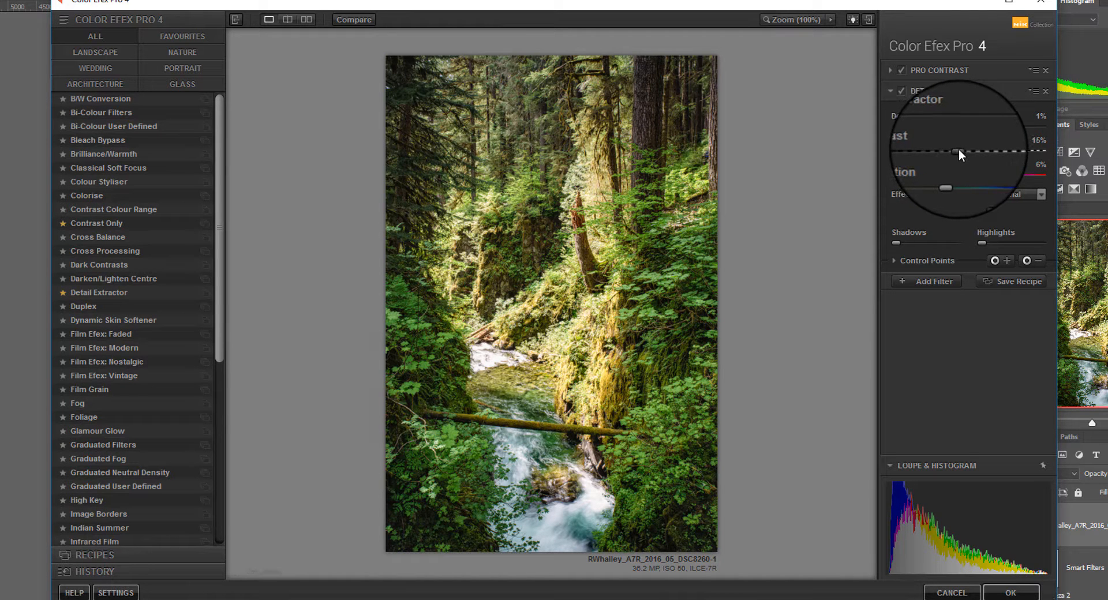
pyautogui.moveTo(759, 167)
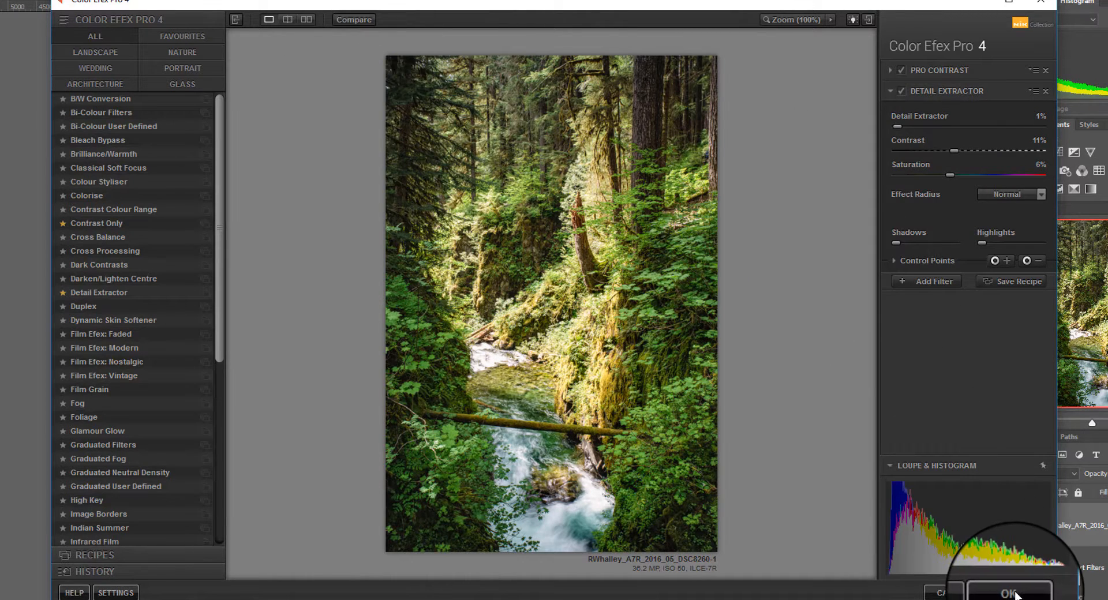
pyautogui.click(1008, 593)
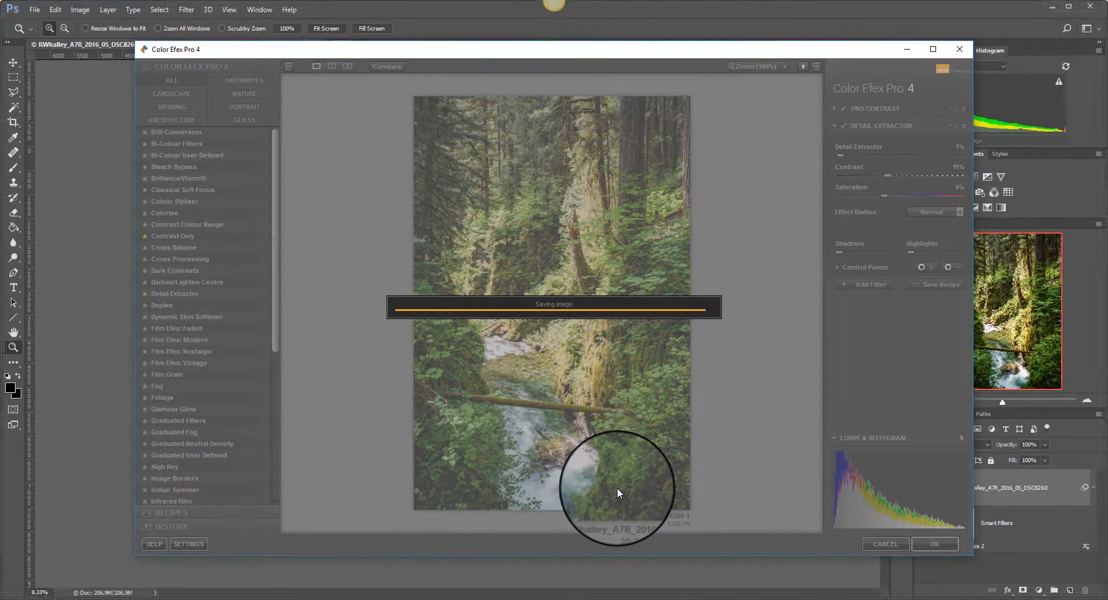
# Confirm Color Efex Pro 4 appears above Viveza 2 under the layer's Smart Filters
pyautogui.click(934, 545)
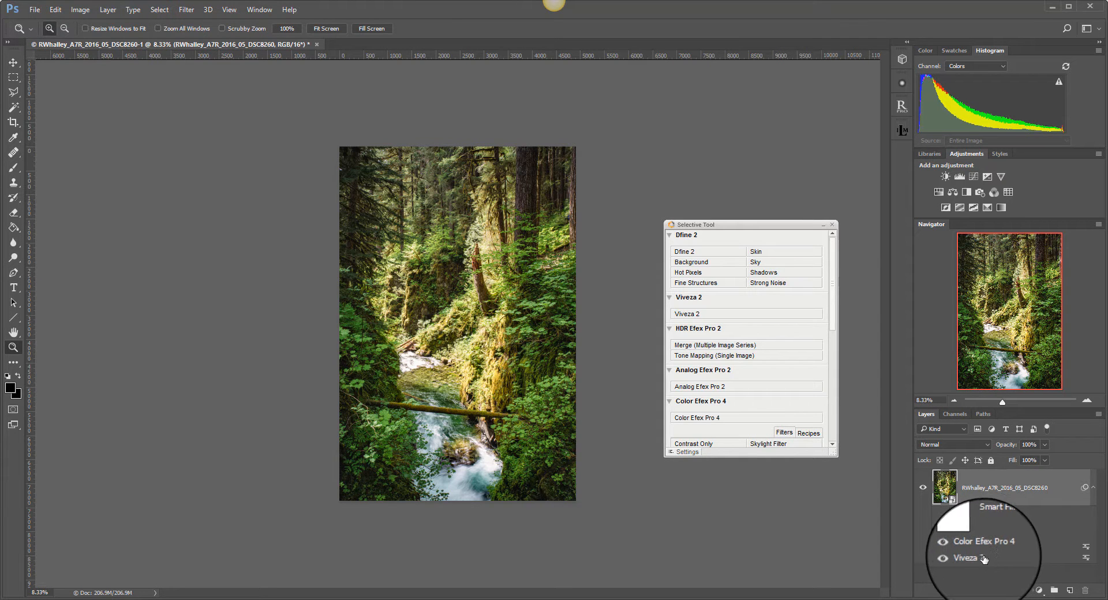
pyautogui.moveTo(979, 560)
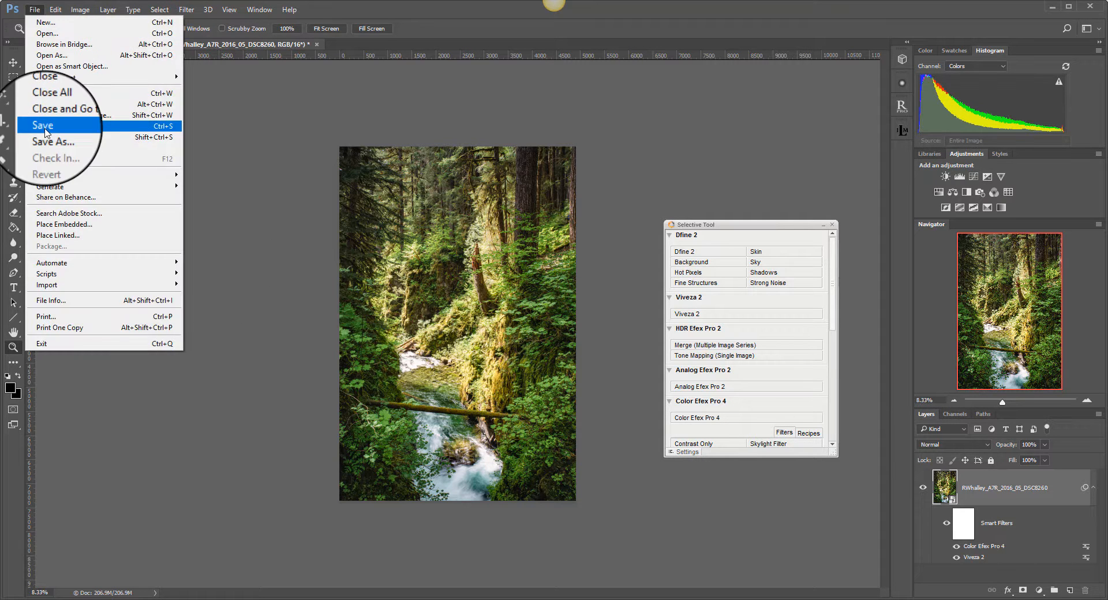
# Save the waterfall document with both smart filters back to its Edit .psd file
pyautogui.click(42, 126)
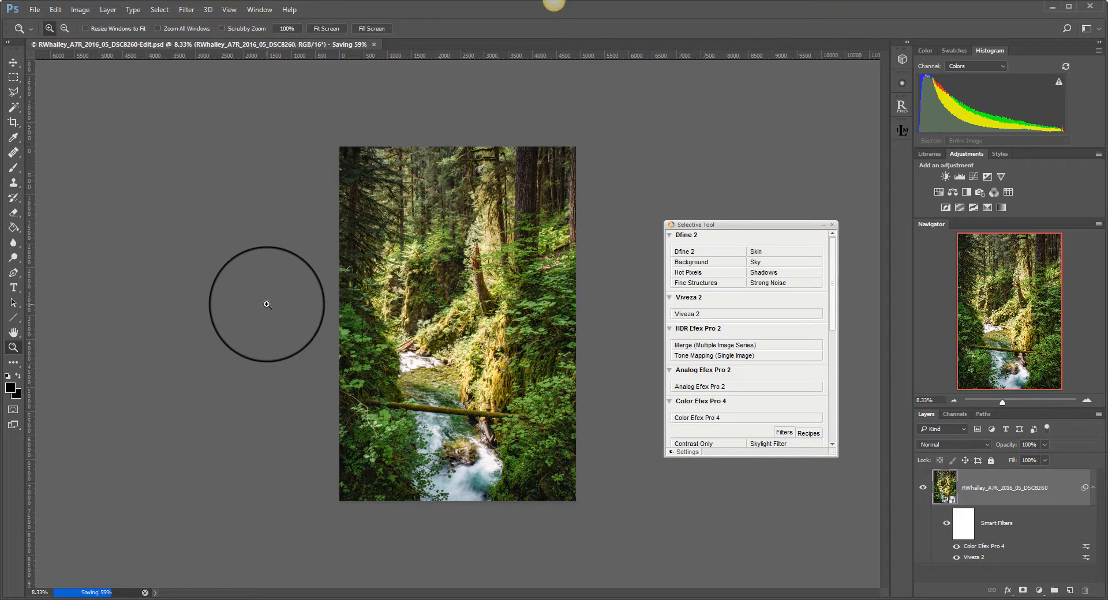
pyautogui.moveTo(171, 353)
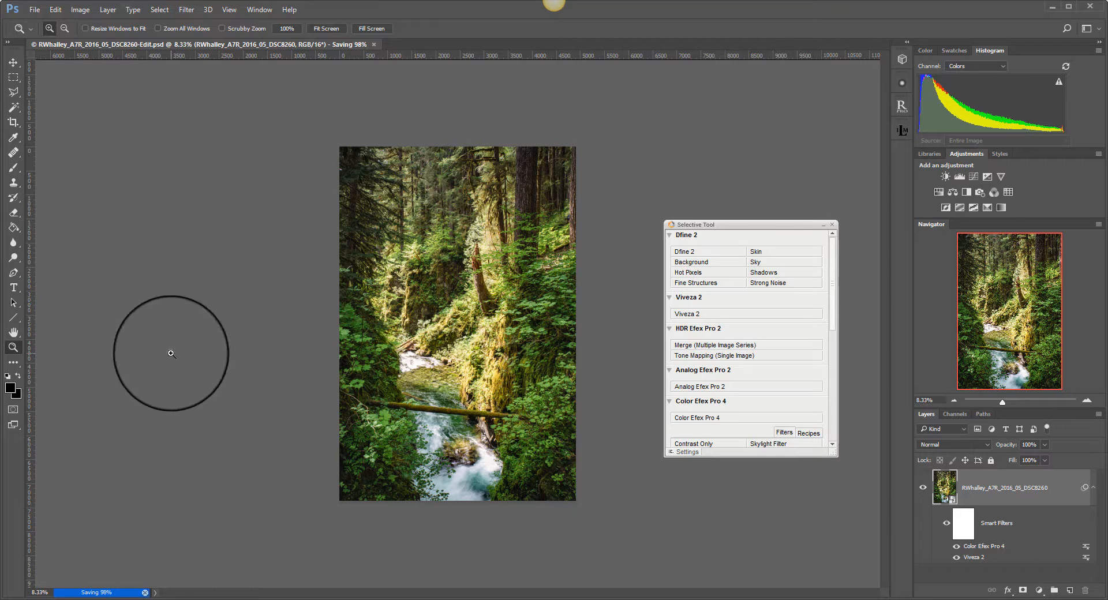
pyautogui.moveTo(408, 522)
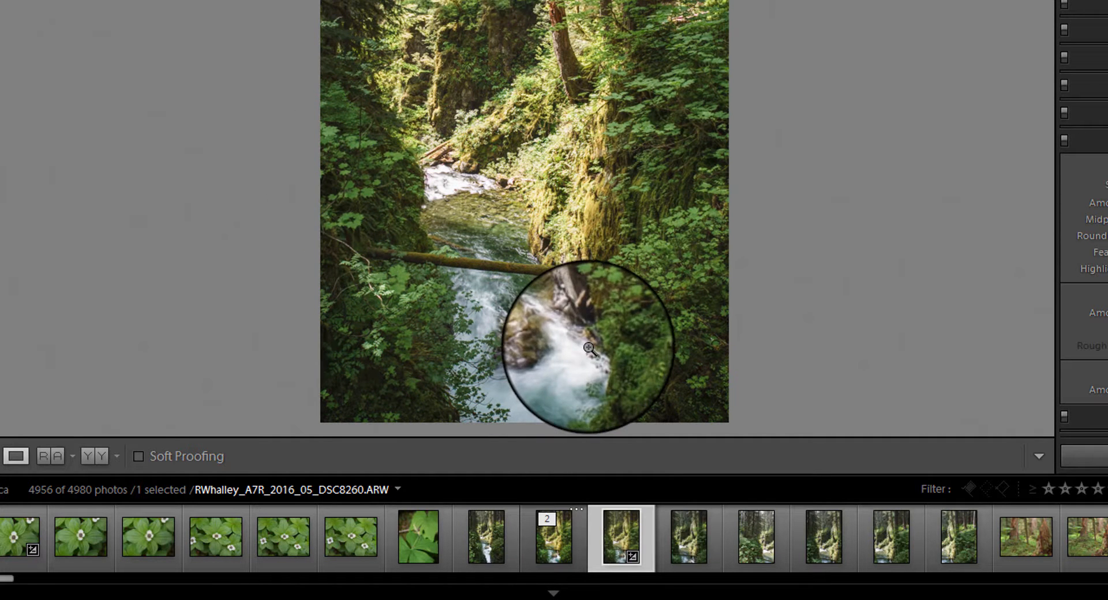
pyautogui.moveTo(364, 492)
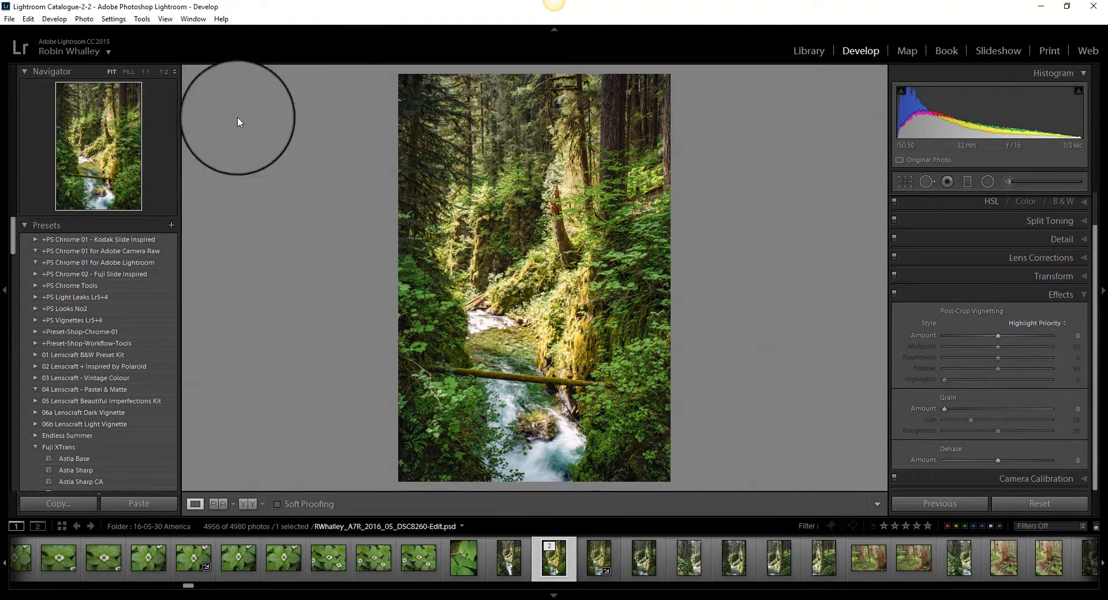
pyautogui.click(28, 18)
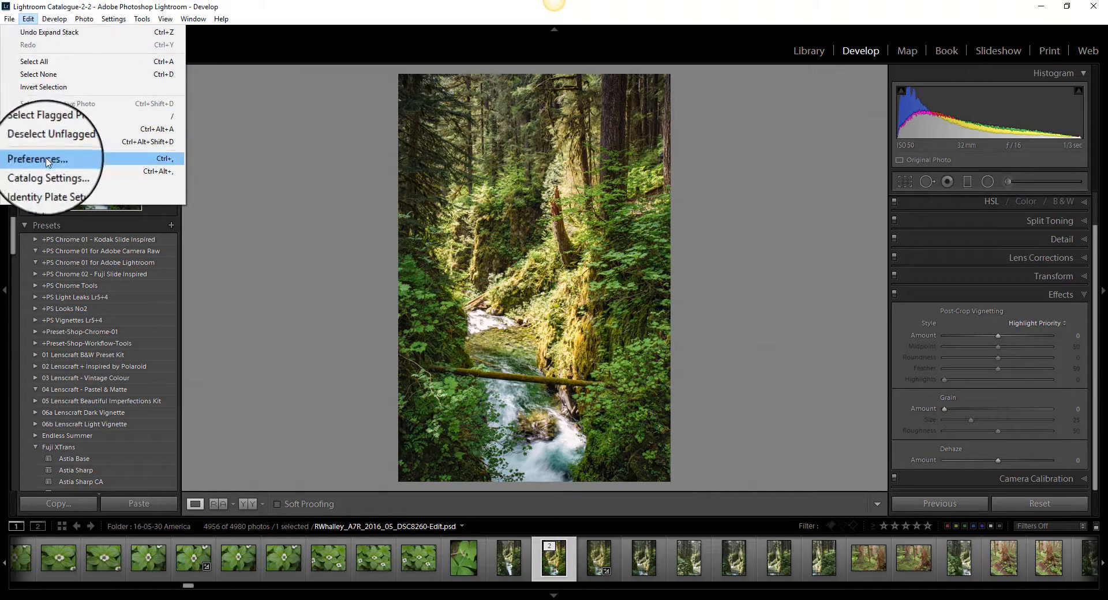
pyautogui.click(37, 158)
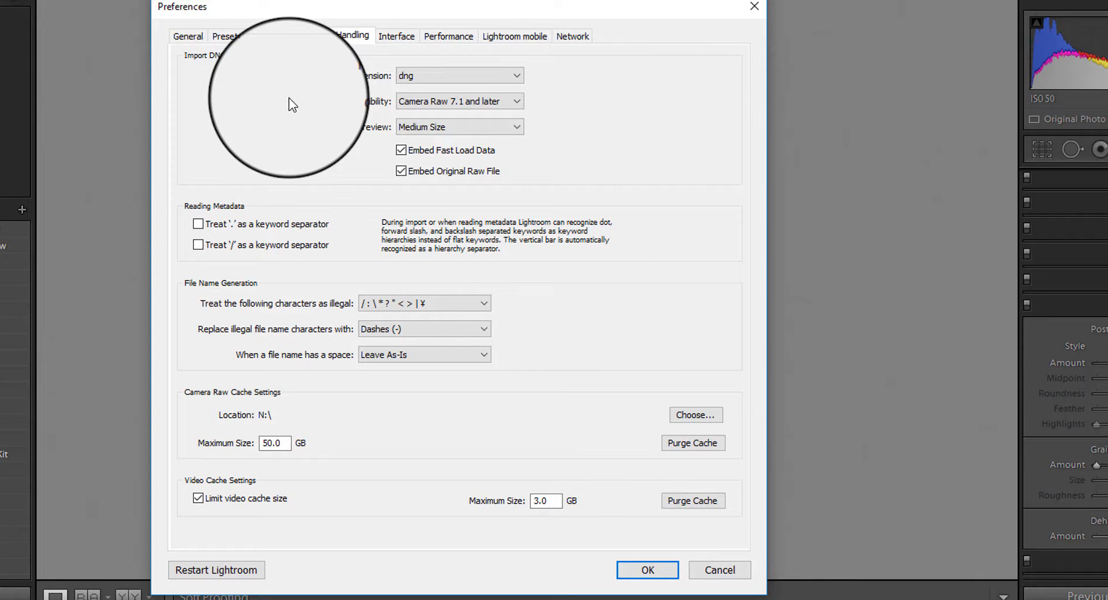
pyautogui.moveTo(570, 274)
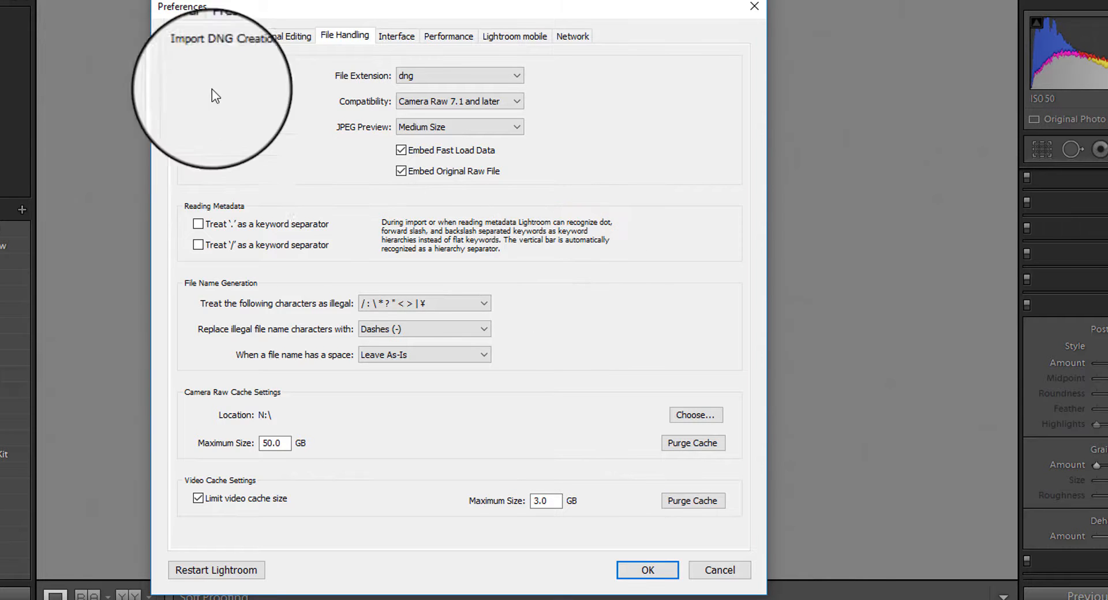
pyautogui.click(281, 36)
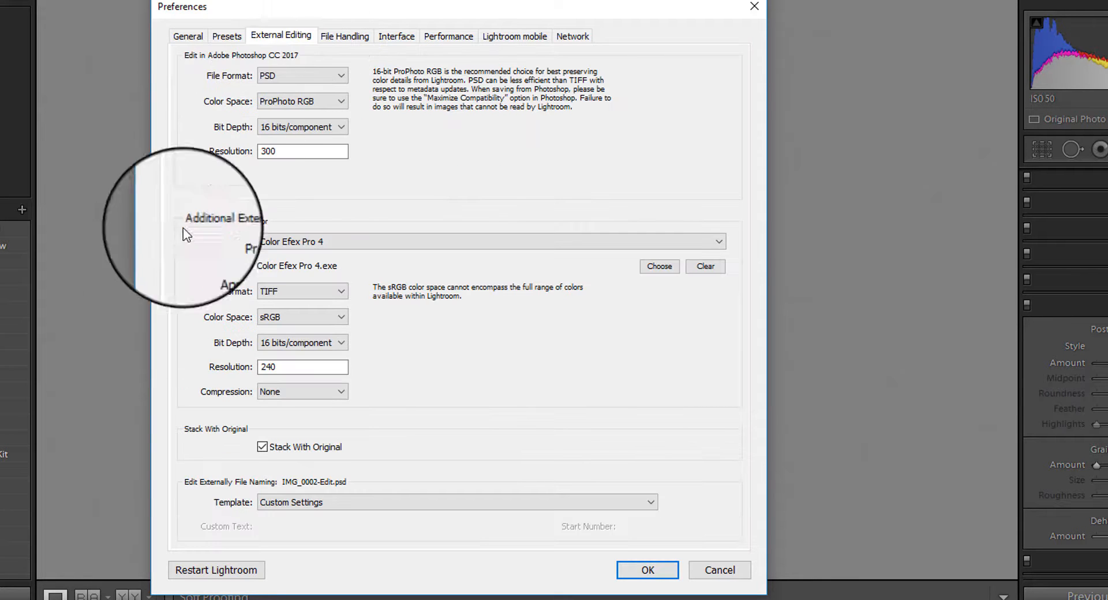
pyautogui.moveTo(219, 438)
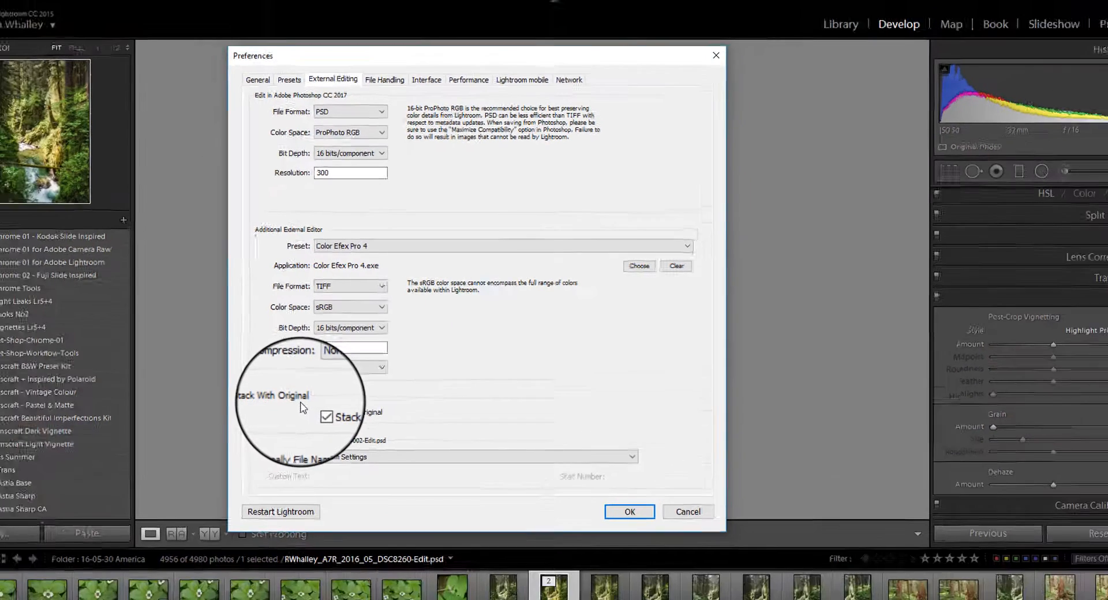
pyautogui.click(628, 511)
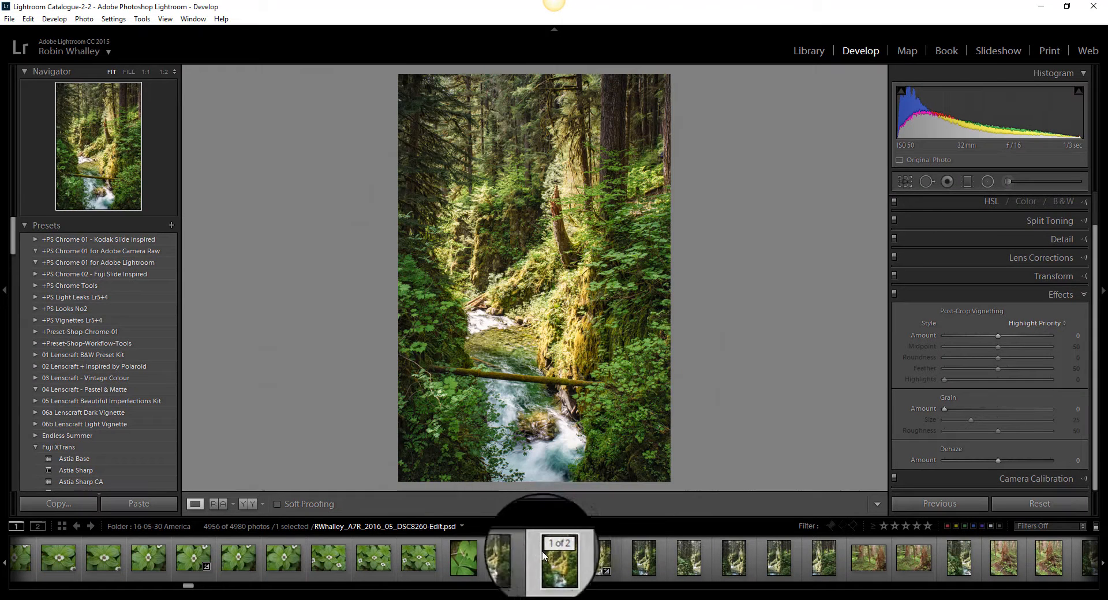
pyautogui.moveTo(558, 563)
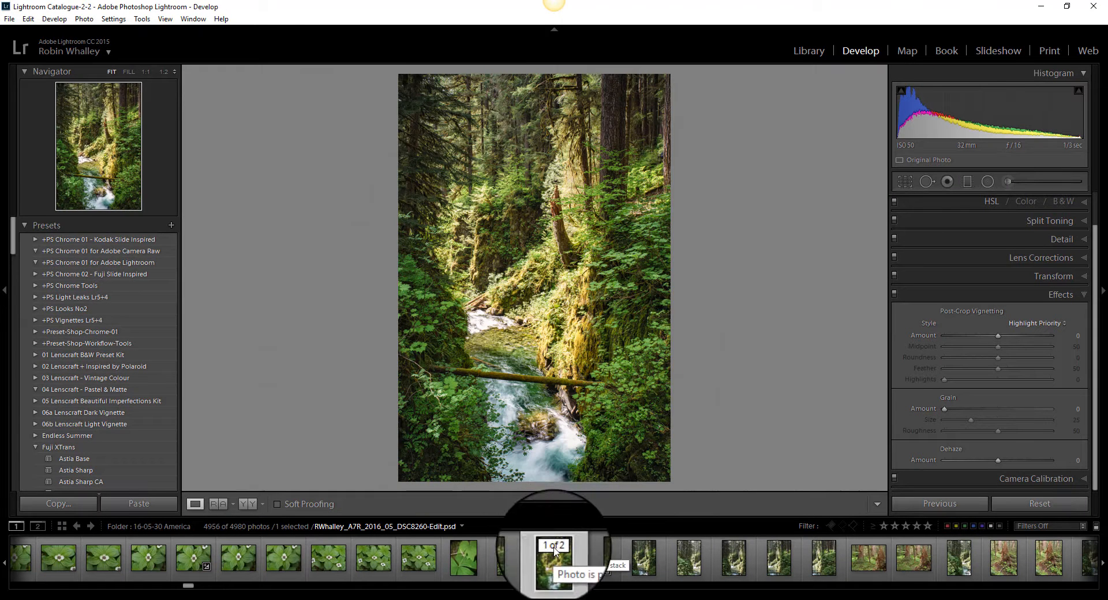
# Show the context menu with Stacking options for the stacked Edit .psd thumbnail in the filmstrip
pyautogui.rightClick(555, 558)
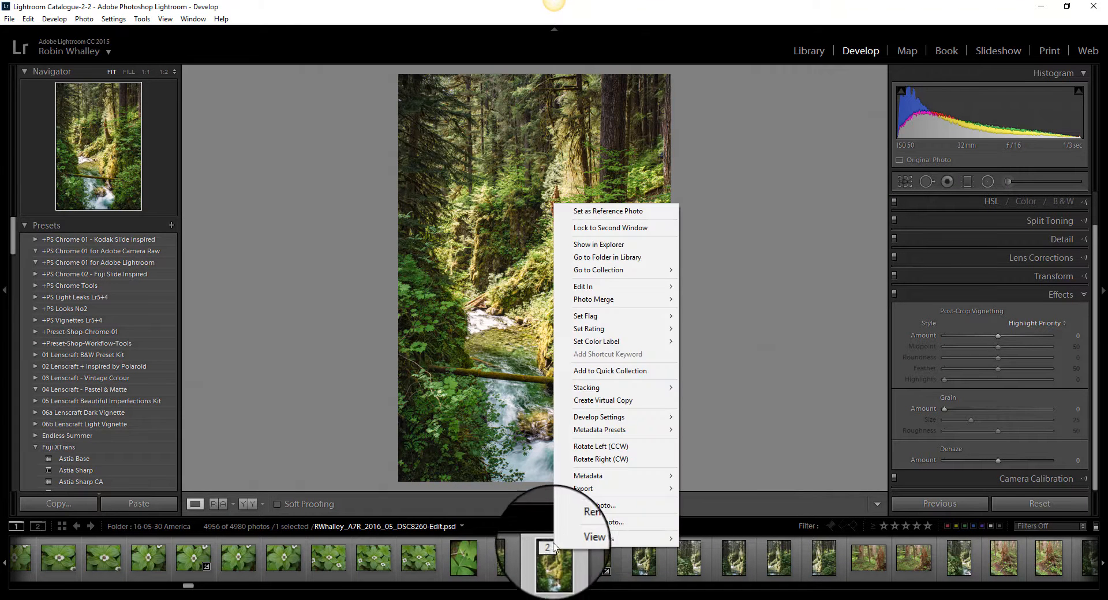